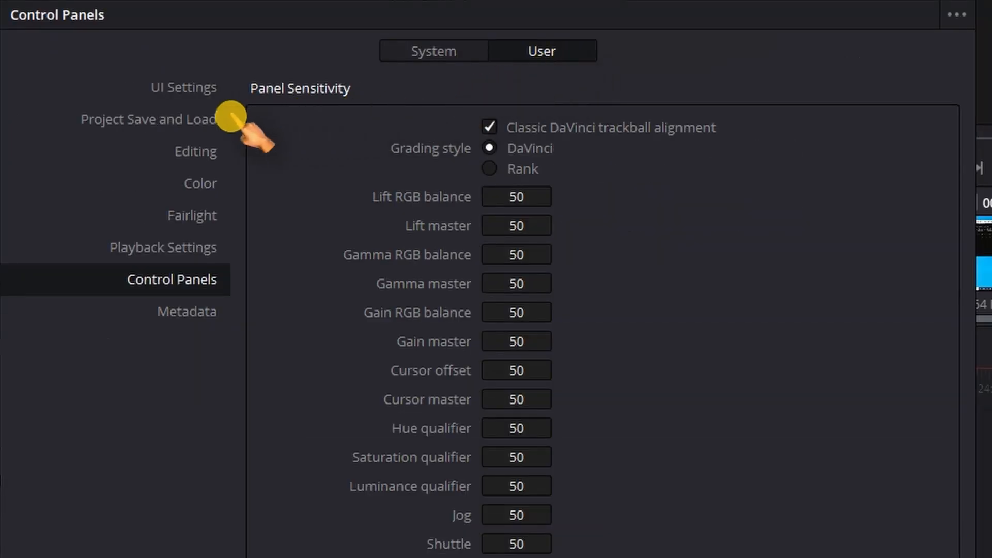
Step: Show the Project Save and Load preferences with backups going to the Resolve Project Backups folder
left_click(148, 119)
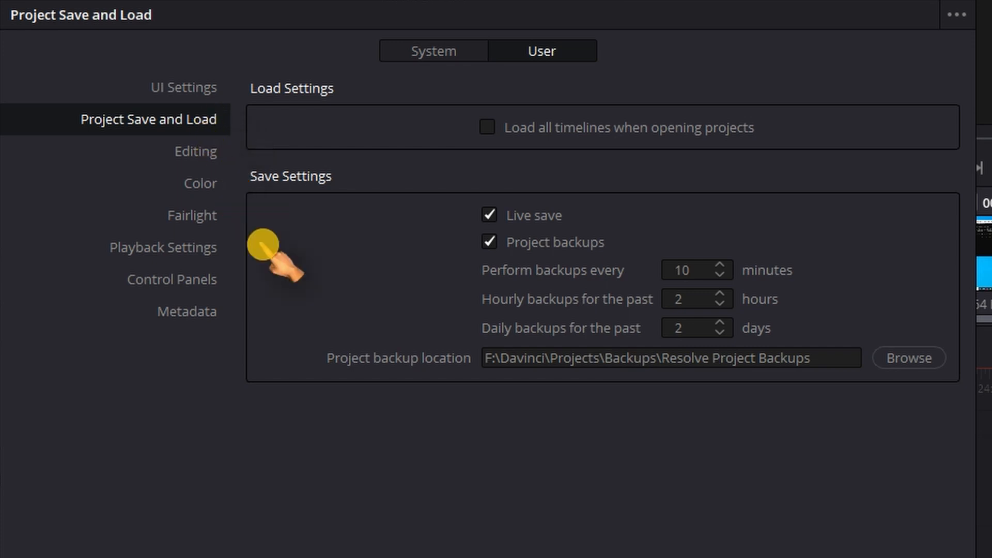
mouse_move(361, 329)
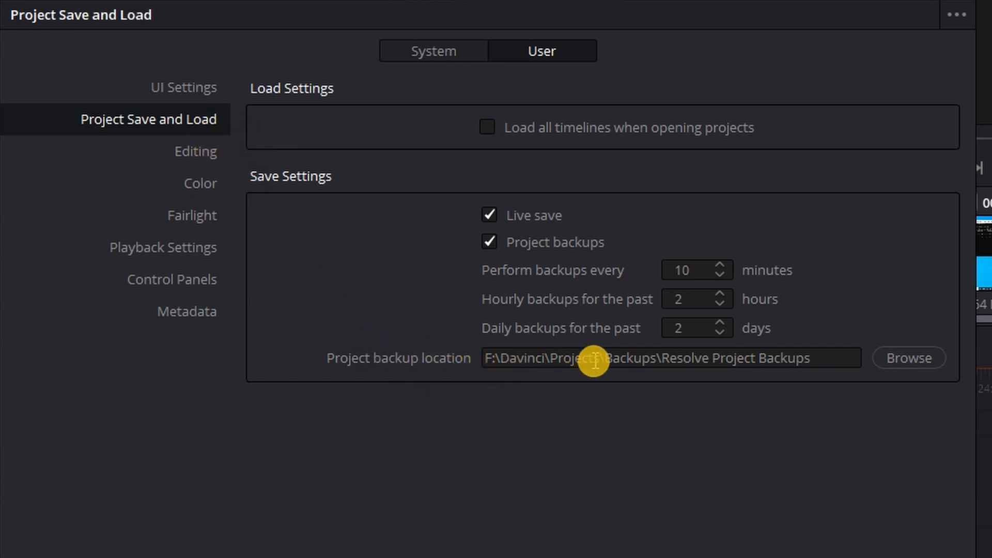
mouse_move(730, 366)
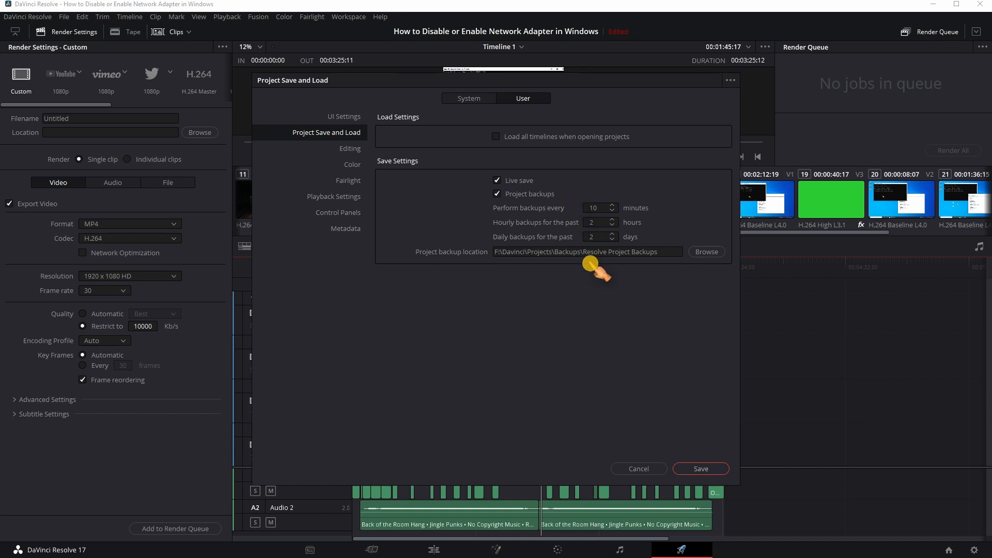
mouse_move(605, 285)
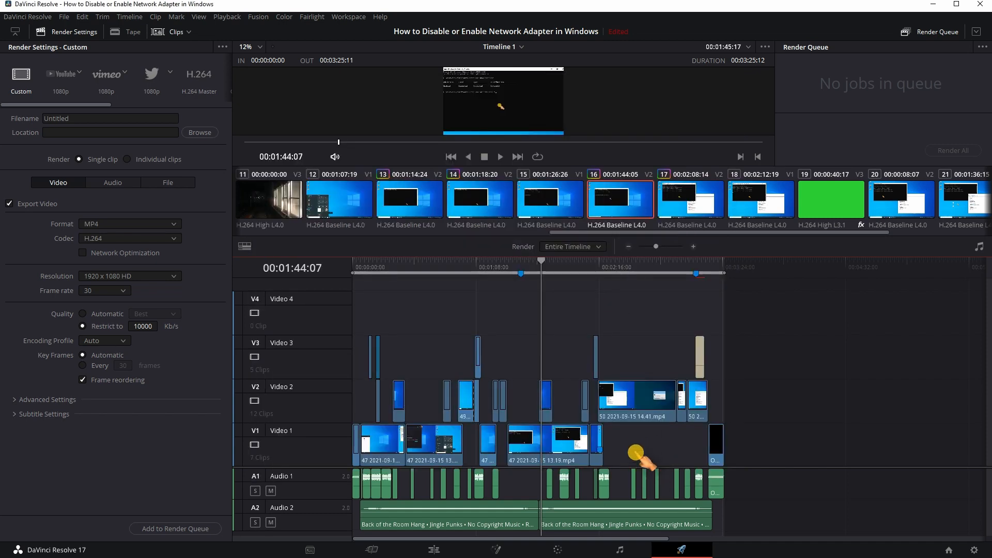
mouse_move(870, 515)
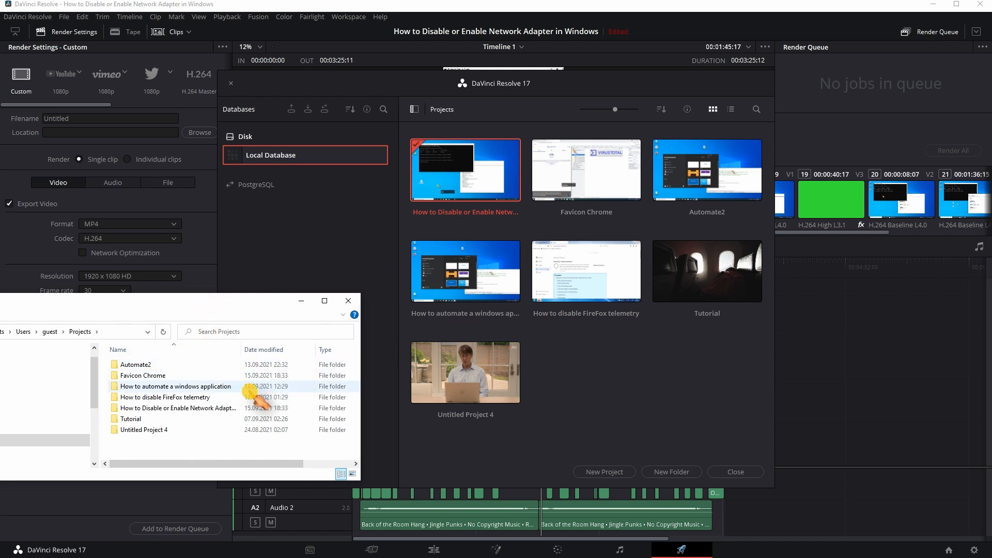
mouse_move(184, 387)
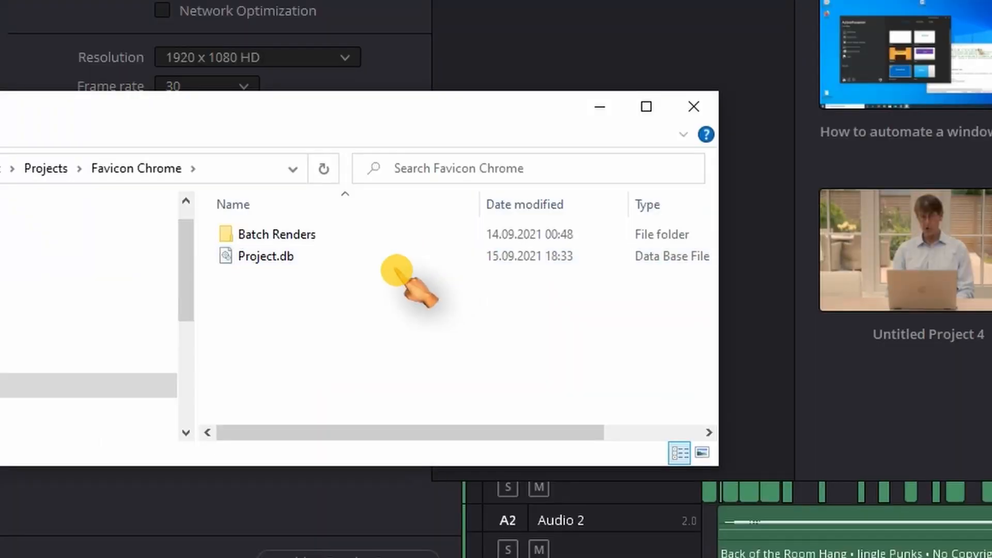
Step: View the Favicon Chrome Project.db in the HxD hex editor, then close the hex view
left_click(267, 255)
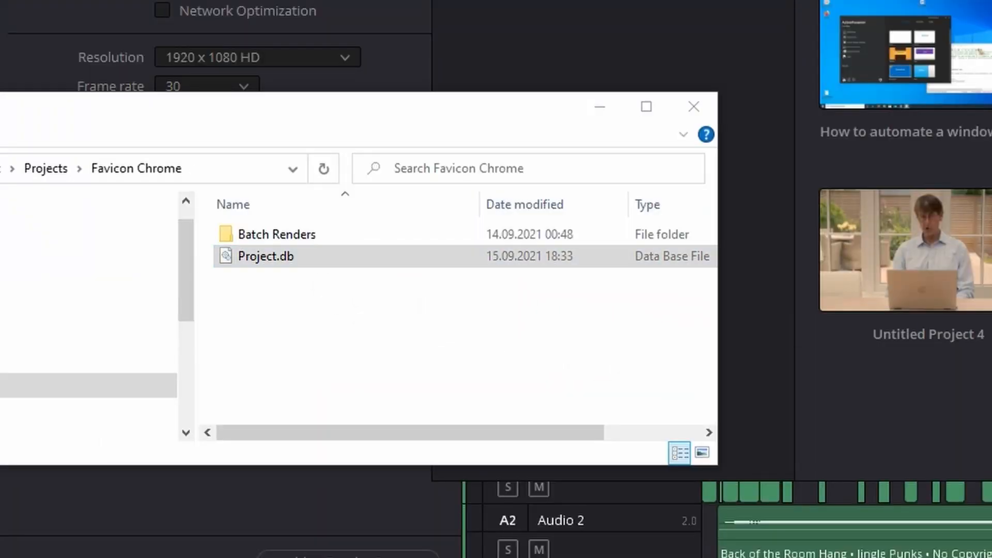
left_click(266, 255)
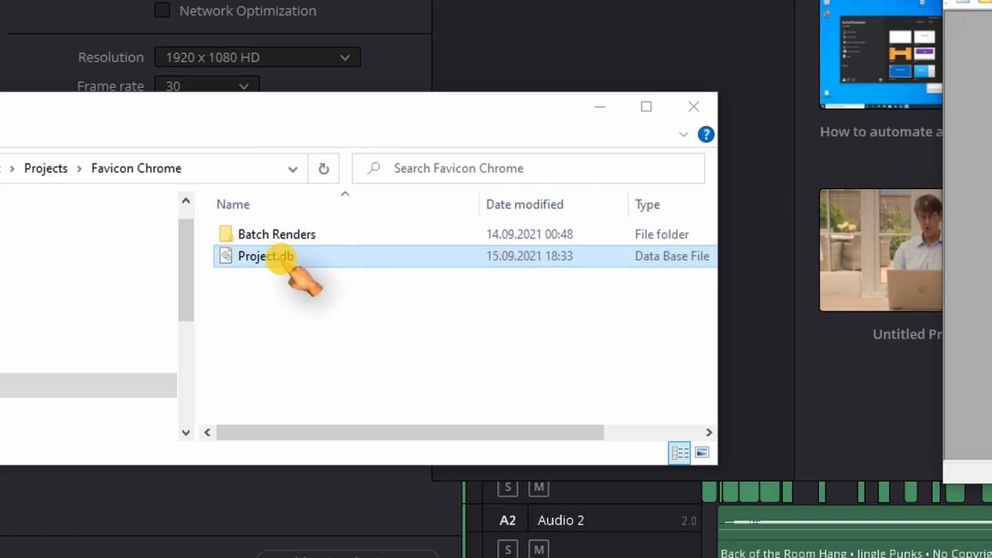
double_click(262, 256)
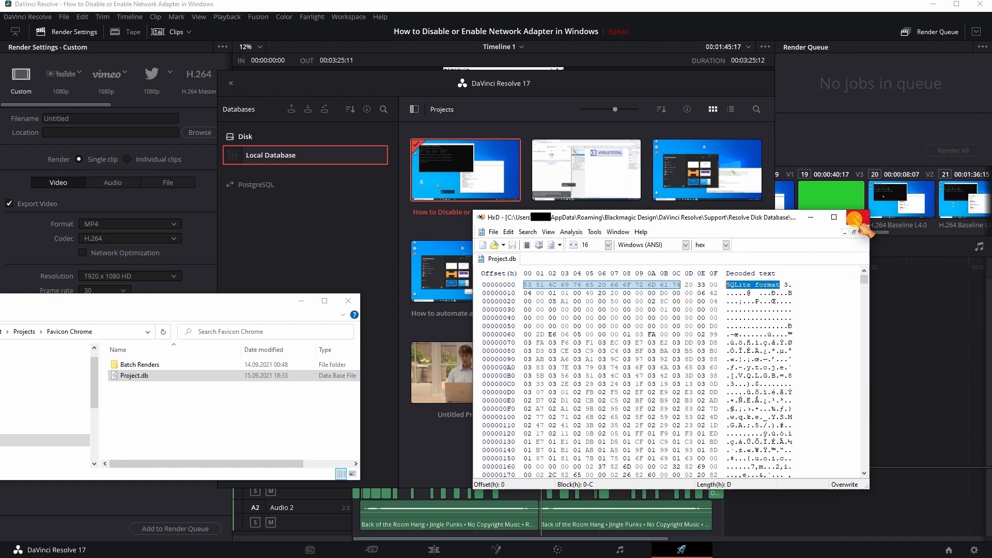
left_click(858, 217)
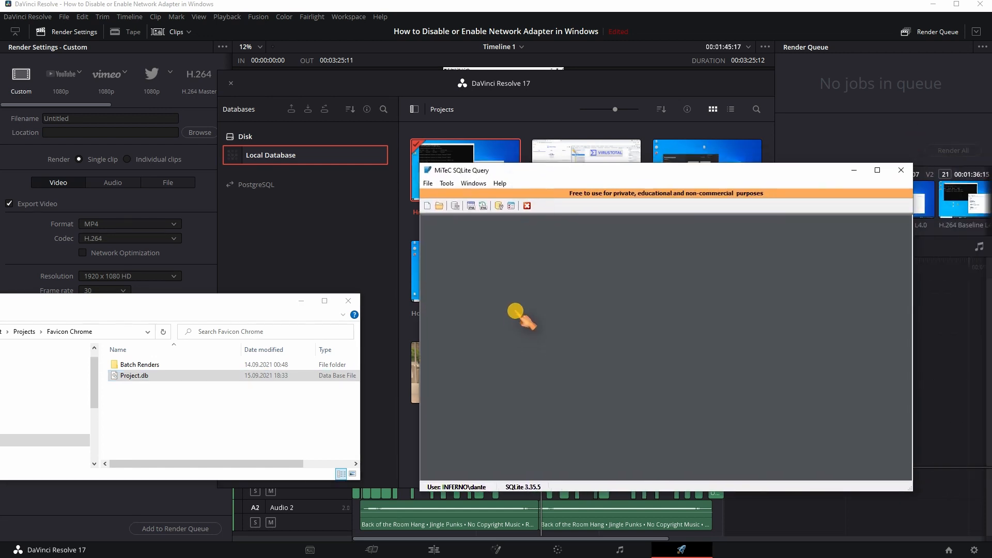
Step: Load Projects\Favicon Chrome\Project.db in MiTeC SQLite Query and browse its 145 tables and triggers
left_click(439, 204)
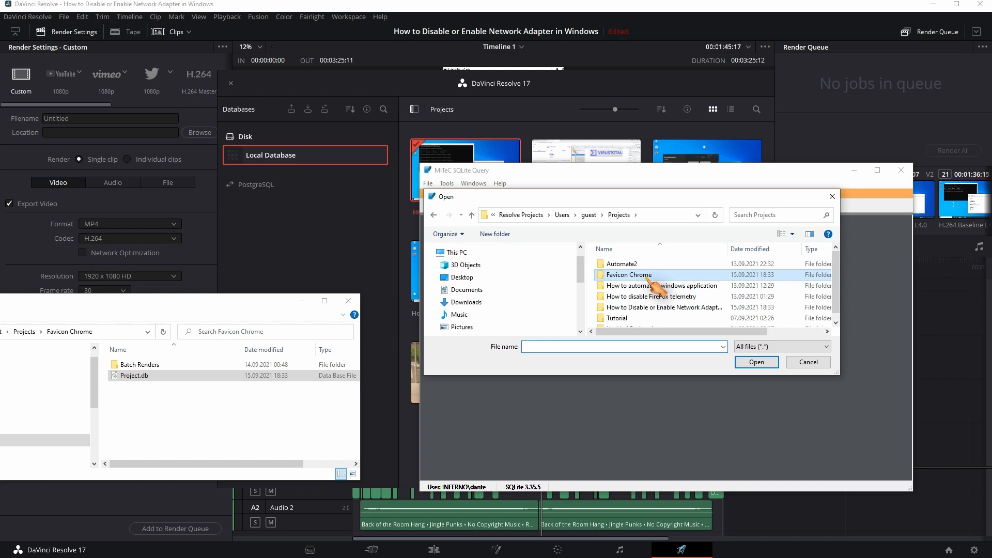
double_click(627, 273)
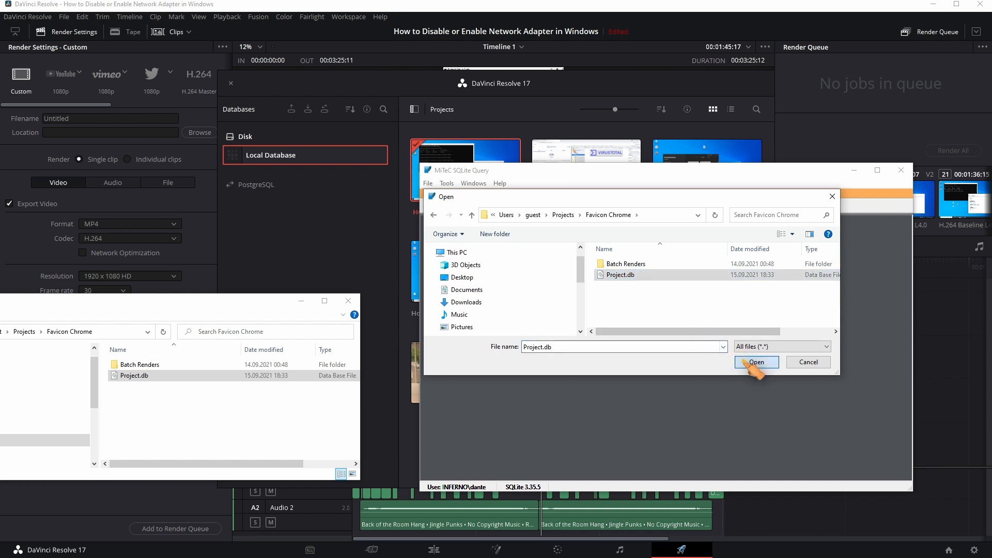
left_click(756, 362)
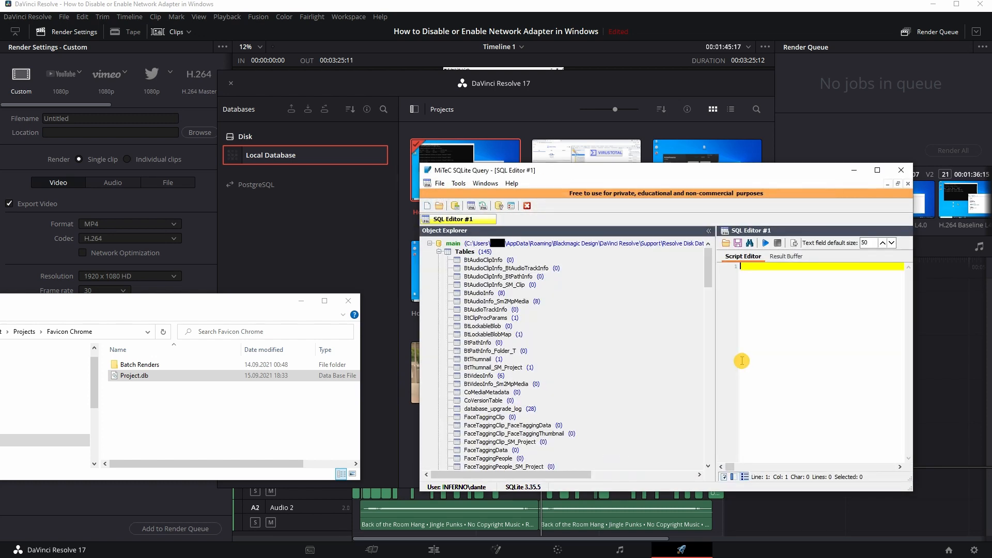
mouse_move(715, 285)
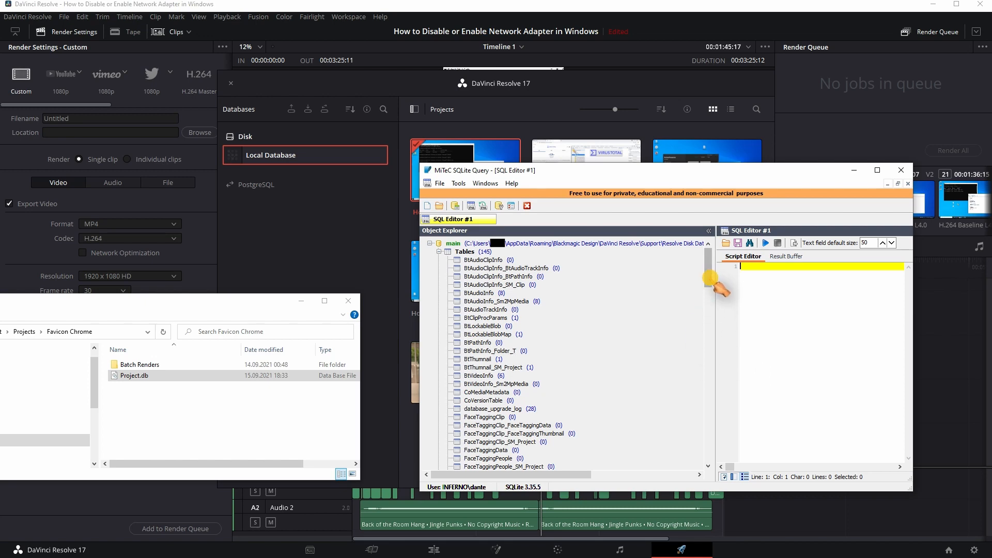
scroll("down", 3)
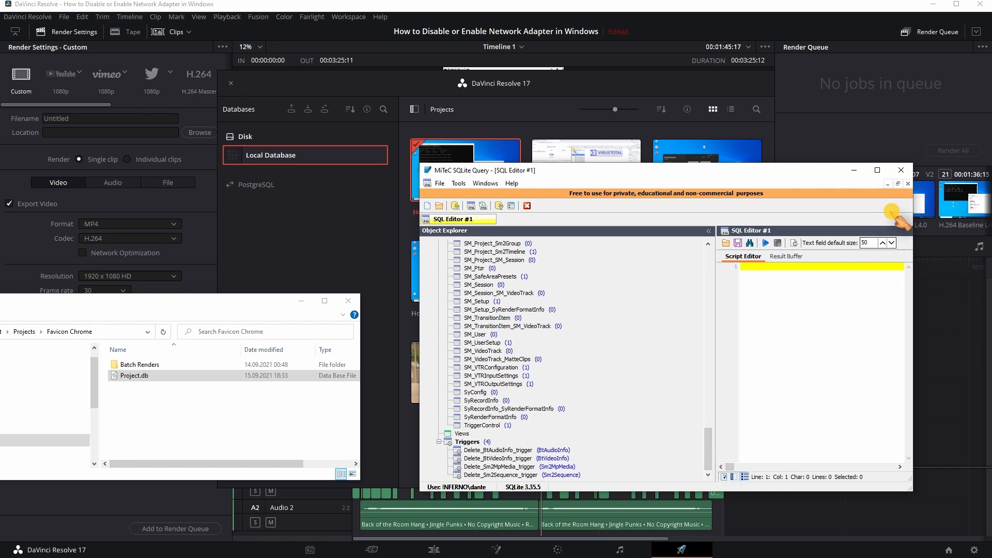
left_click(900, 171)
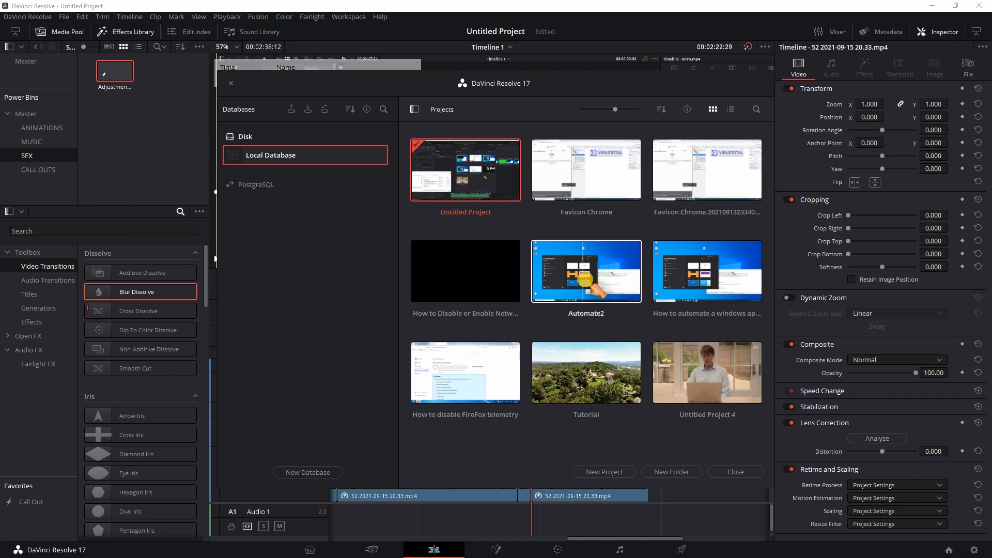
Step: Restore the Favicon Chrome Sep 13 23:34 backup as a new project named 'Backup Restore'
right_click(585, 168)
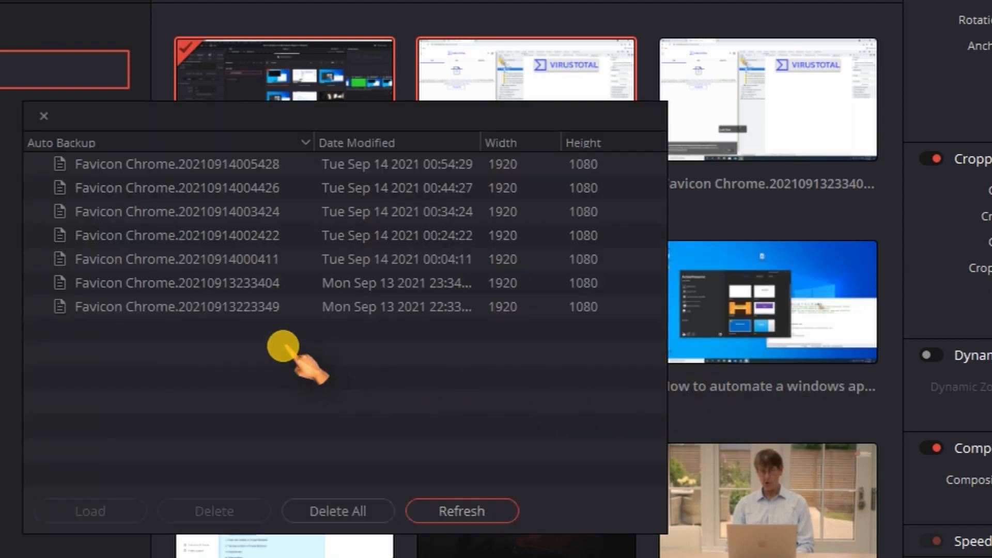
left_click(176, 283)
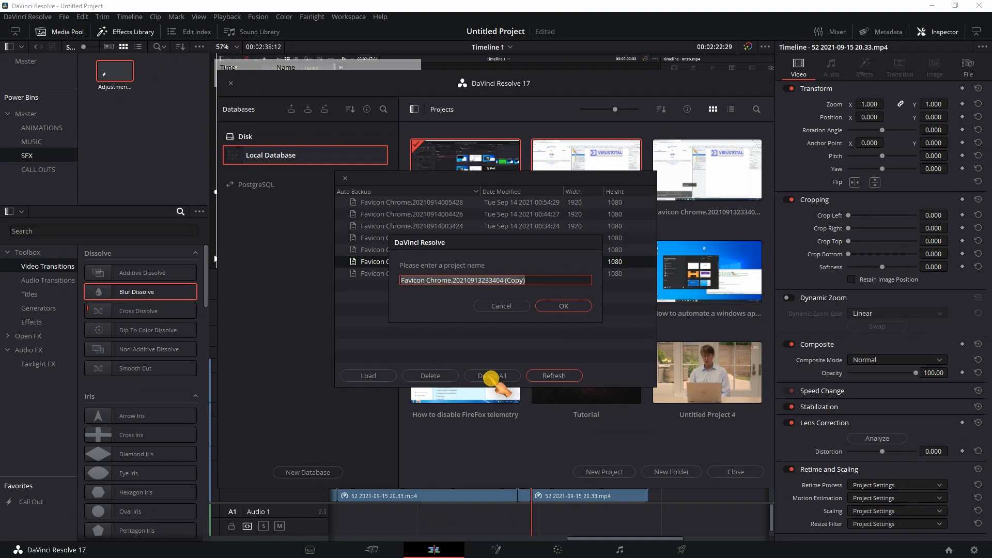
type("Backup Restore")
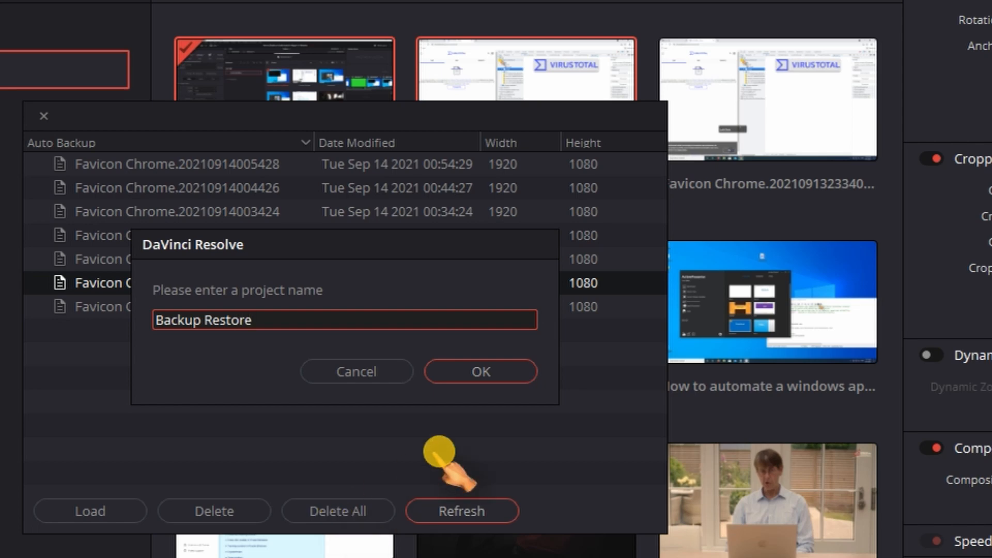
left_click(479, 371)
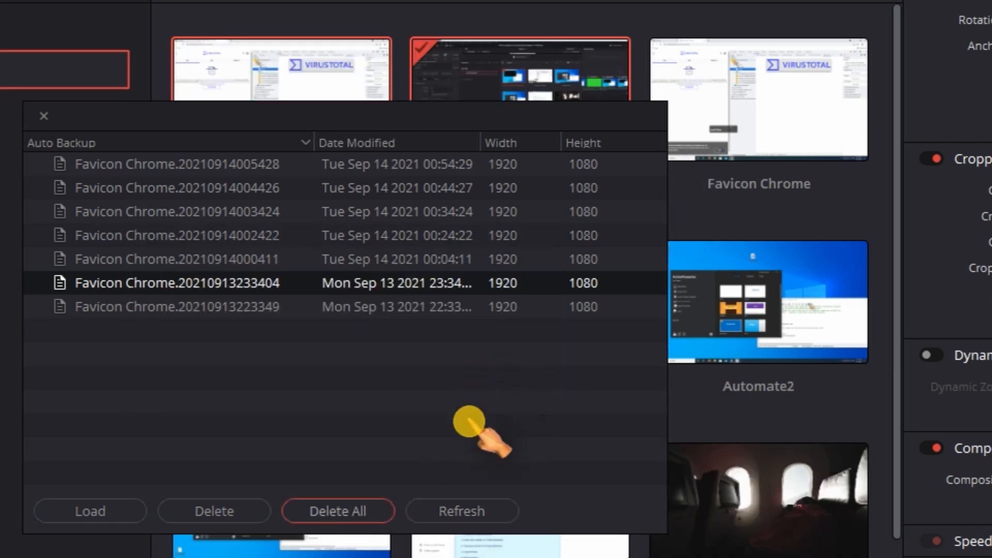